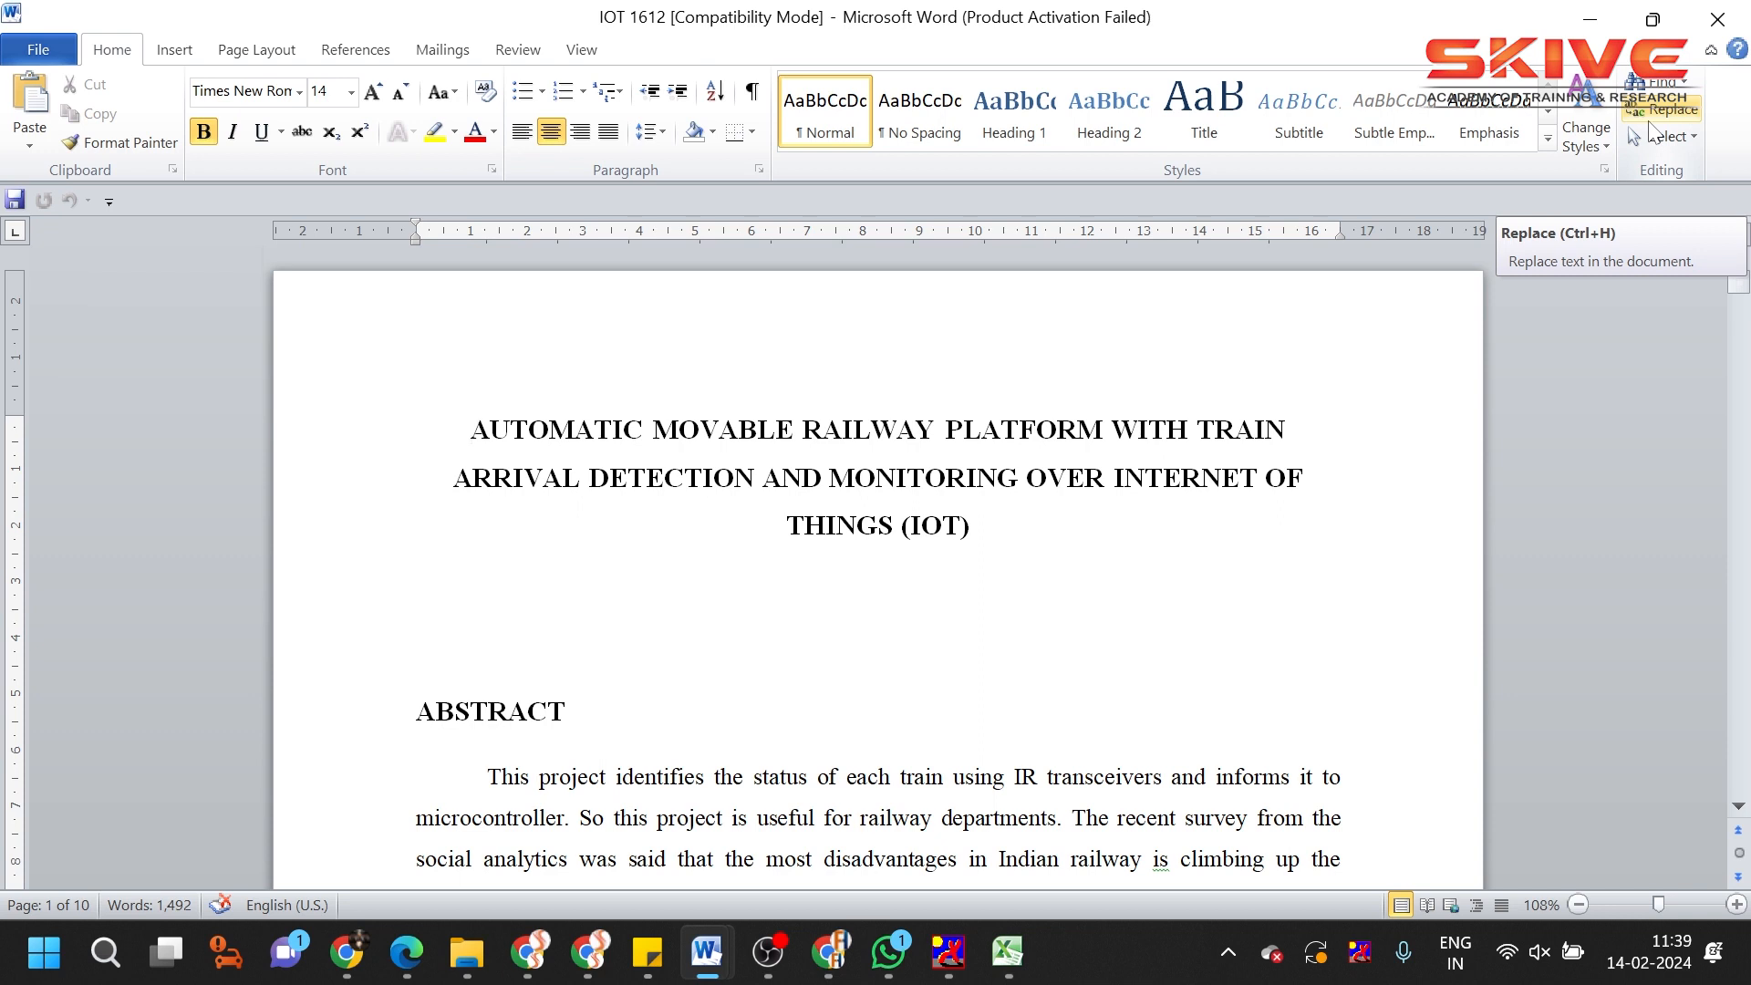
Scroll to page 2's block diagram linking the microcontroller to IR sections, LCD, H-Bridge and IoT.
{"action": "left_click", "coordinate": [471, 429]}
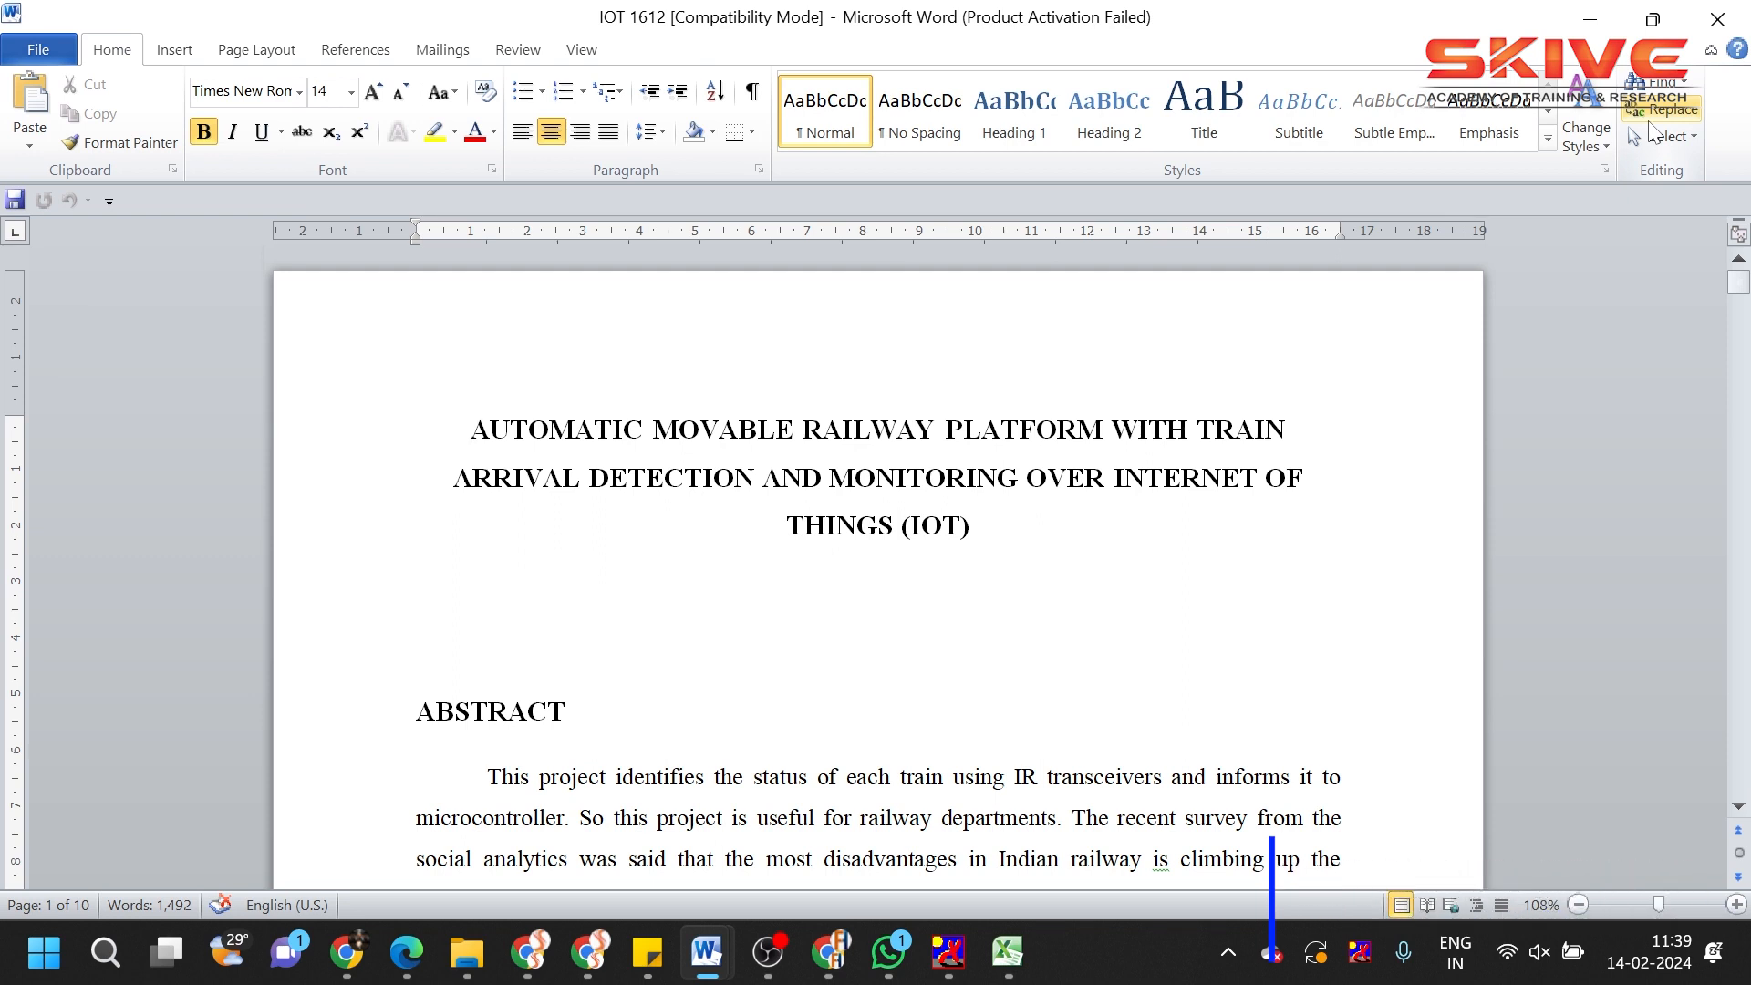
{"action": "left_click", "coordinate": [472, 428]}
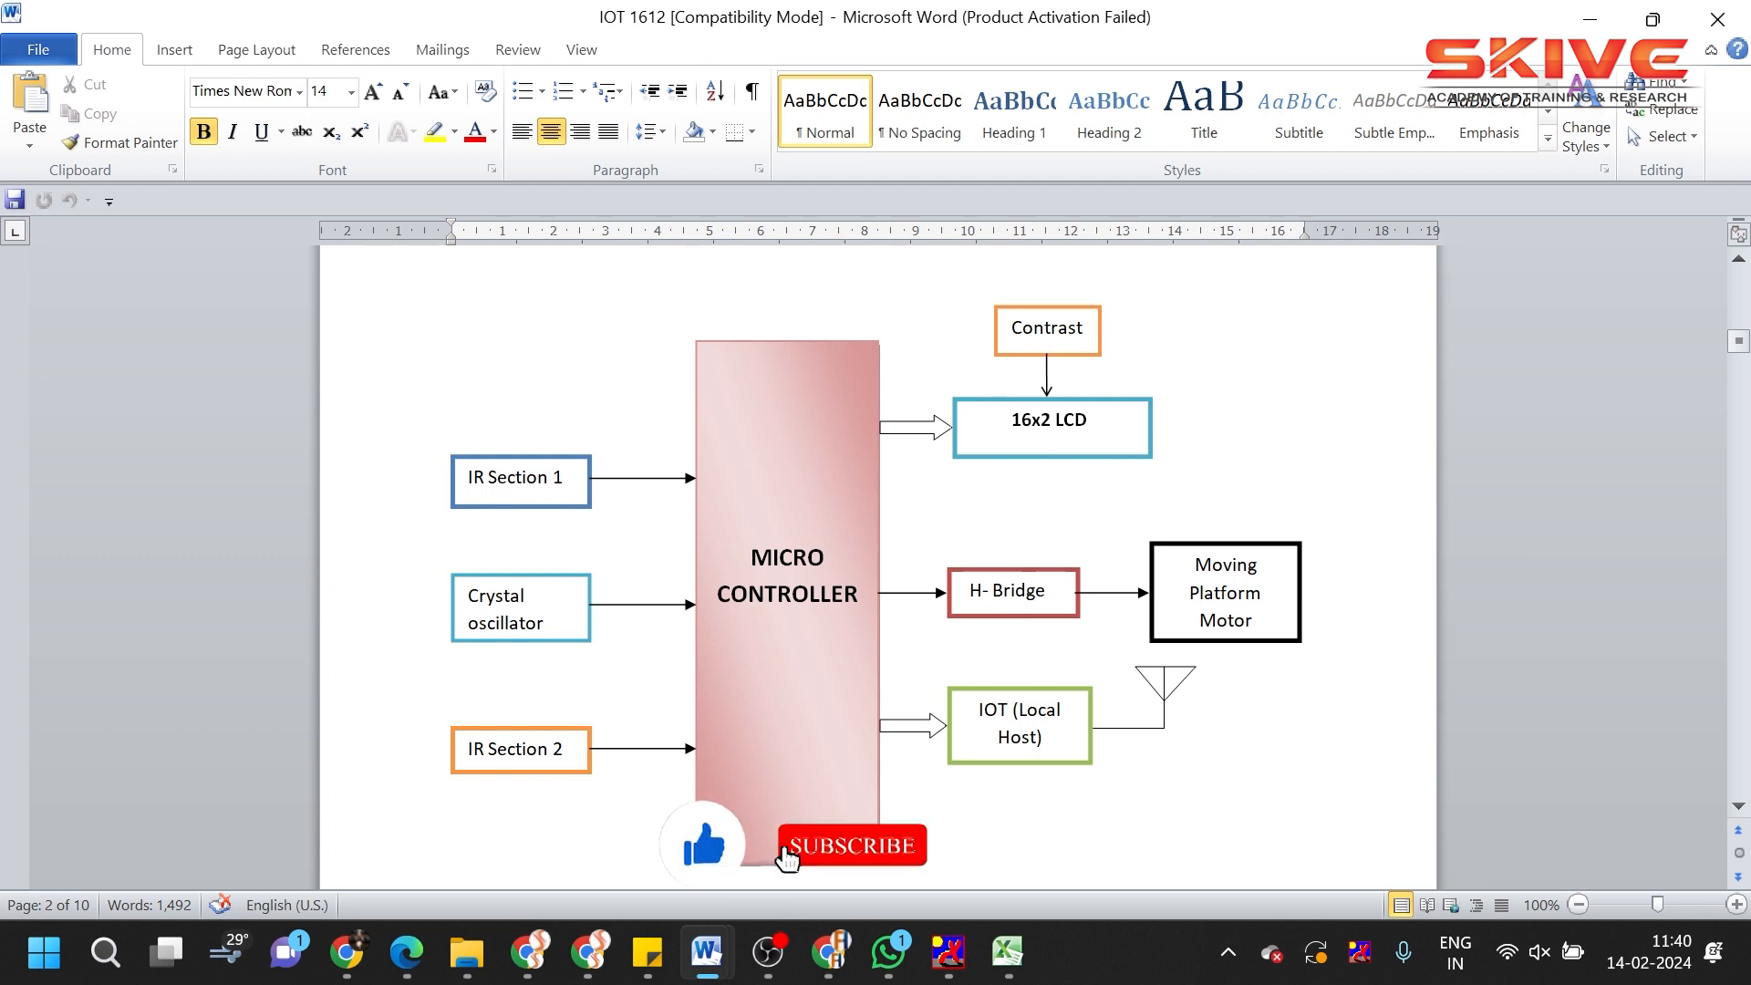
{"action": "left_click", "coordinate": [850, 845]}
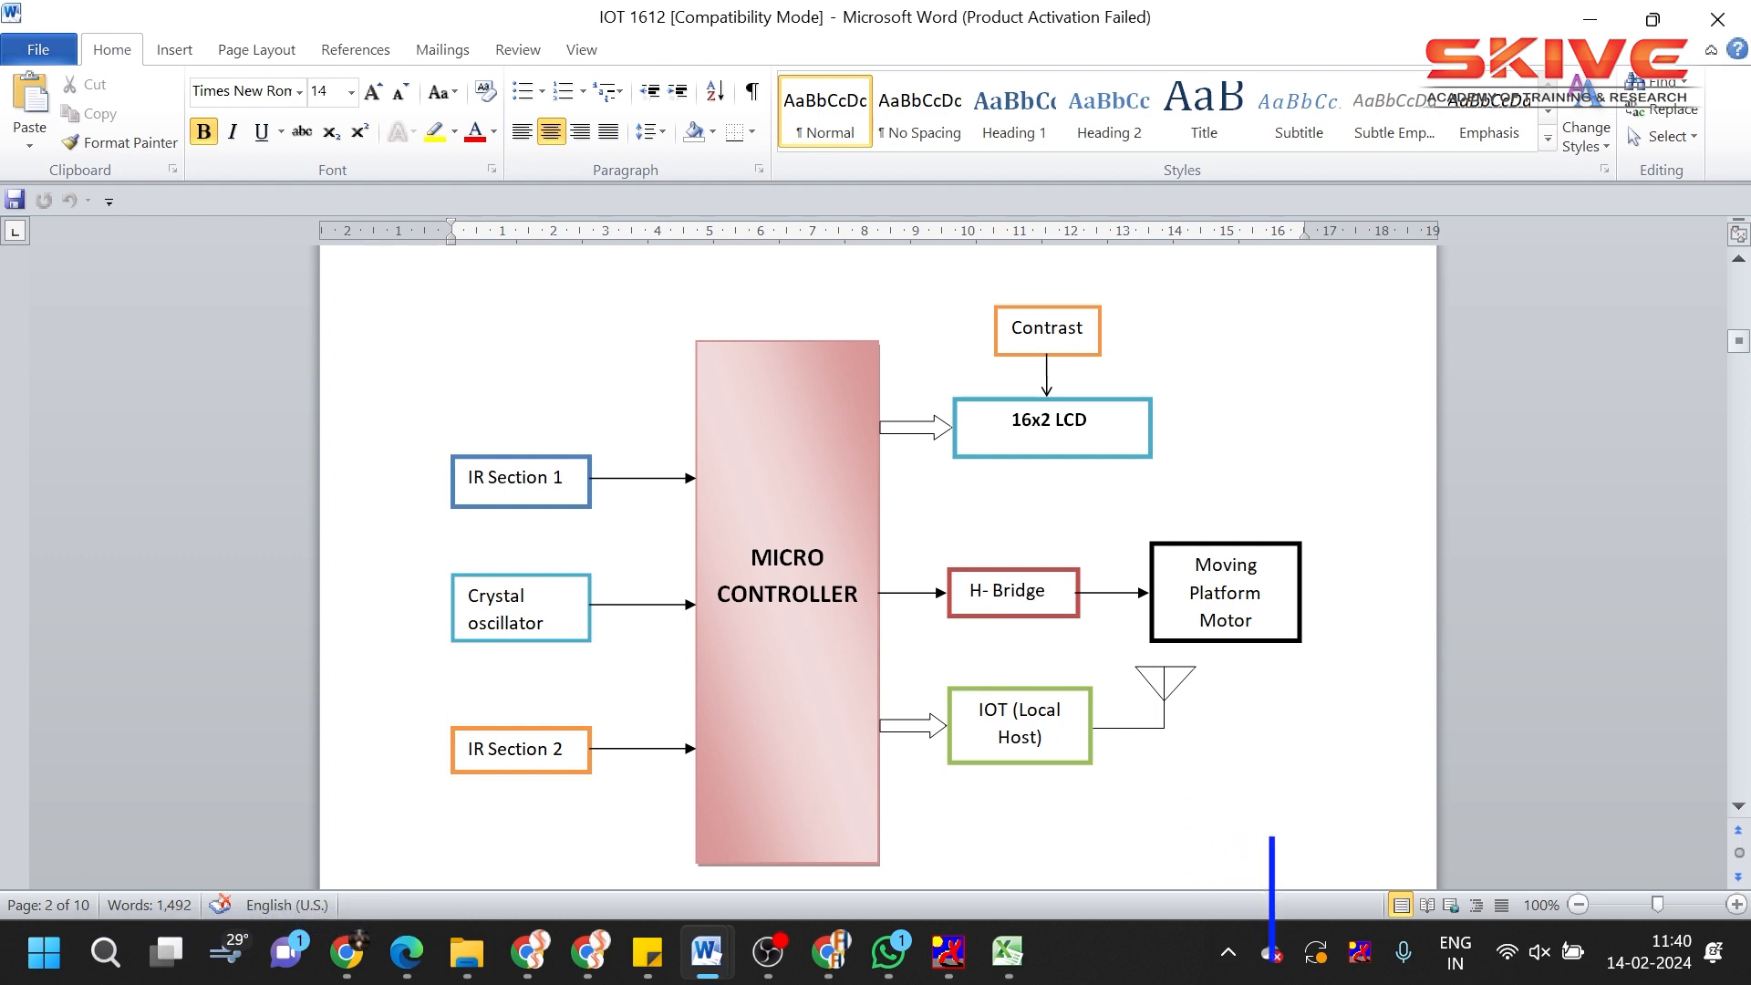
{"action": "scroll", "scroll_direction": "down", "scroll_amount": 3}
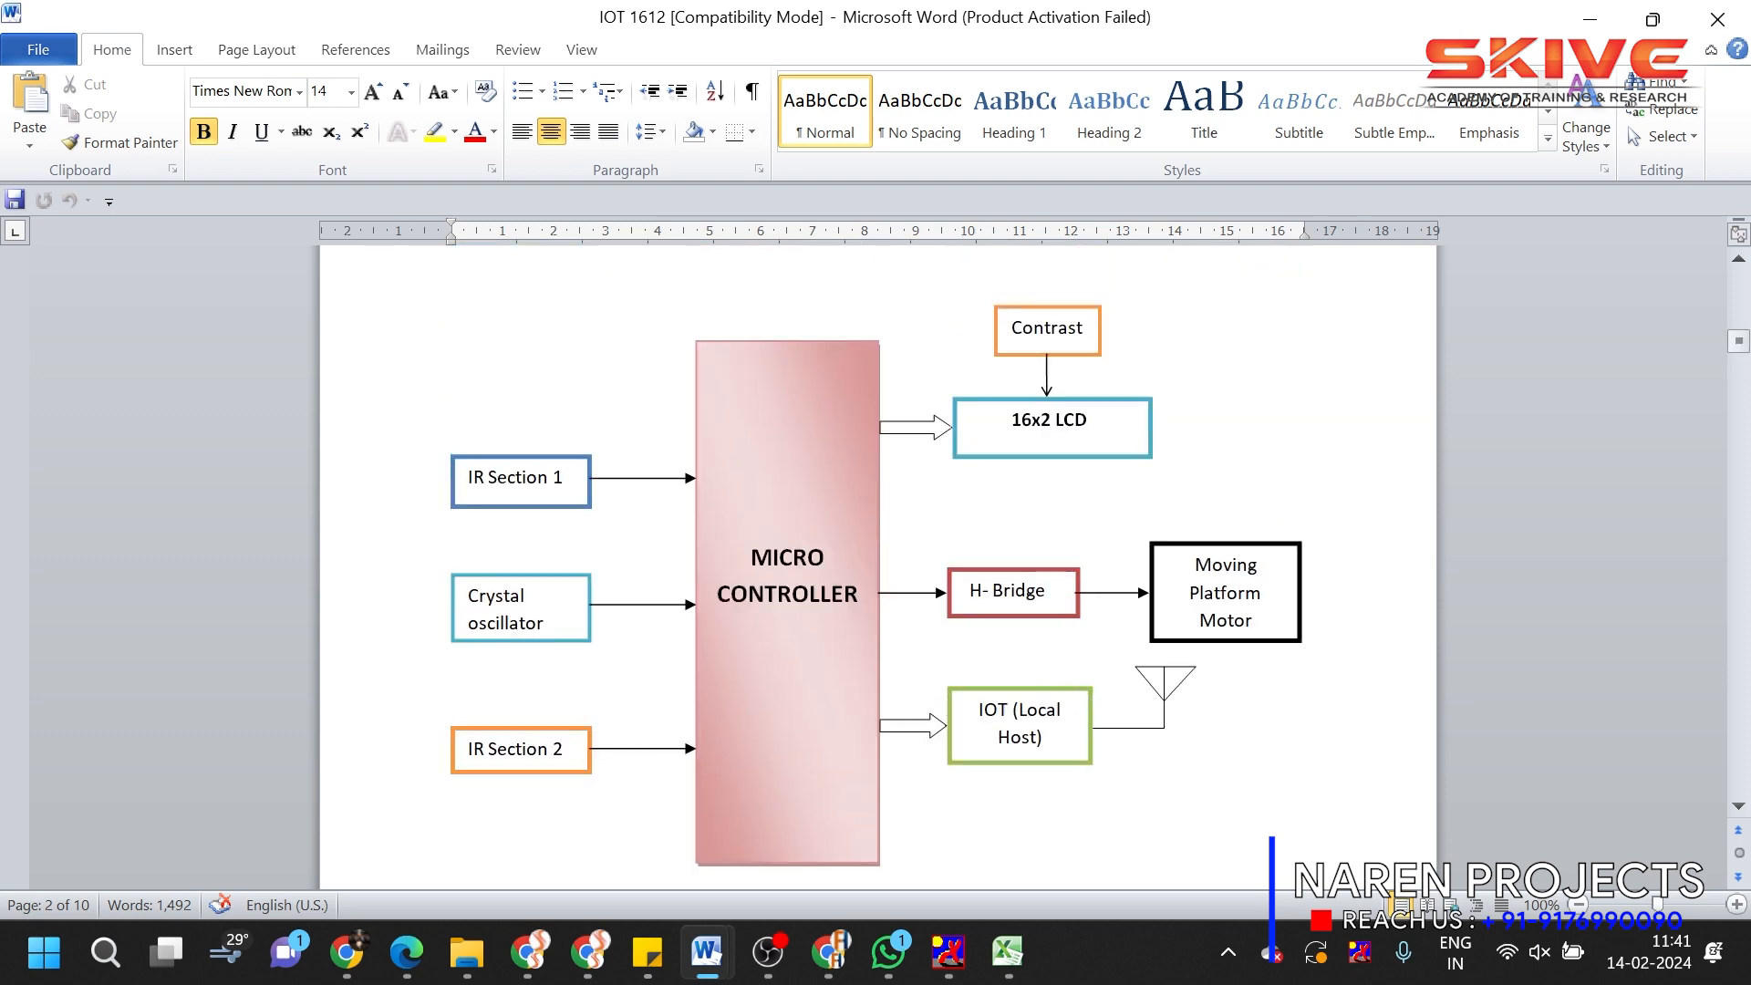
Scroll past the local host page to page 4's Existing System, Proposed System and Advantages.
{"action": "scroll", "scroll_direction": "down", "scroll_amount": 3}
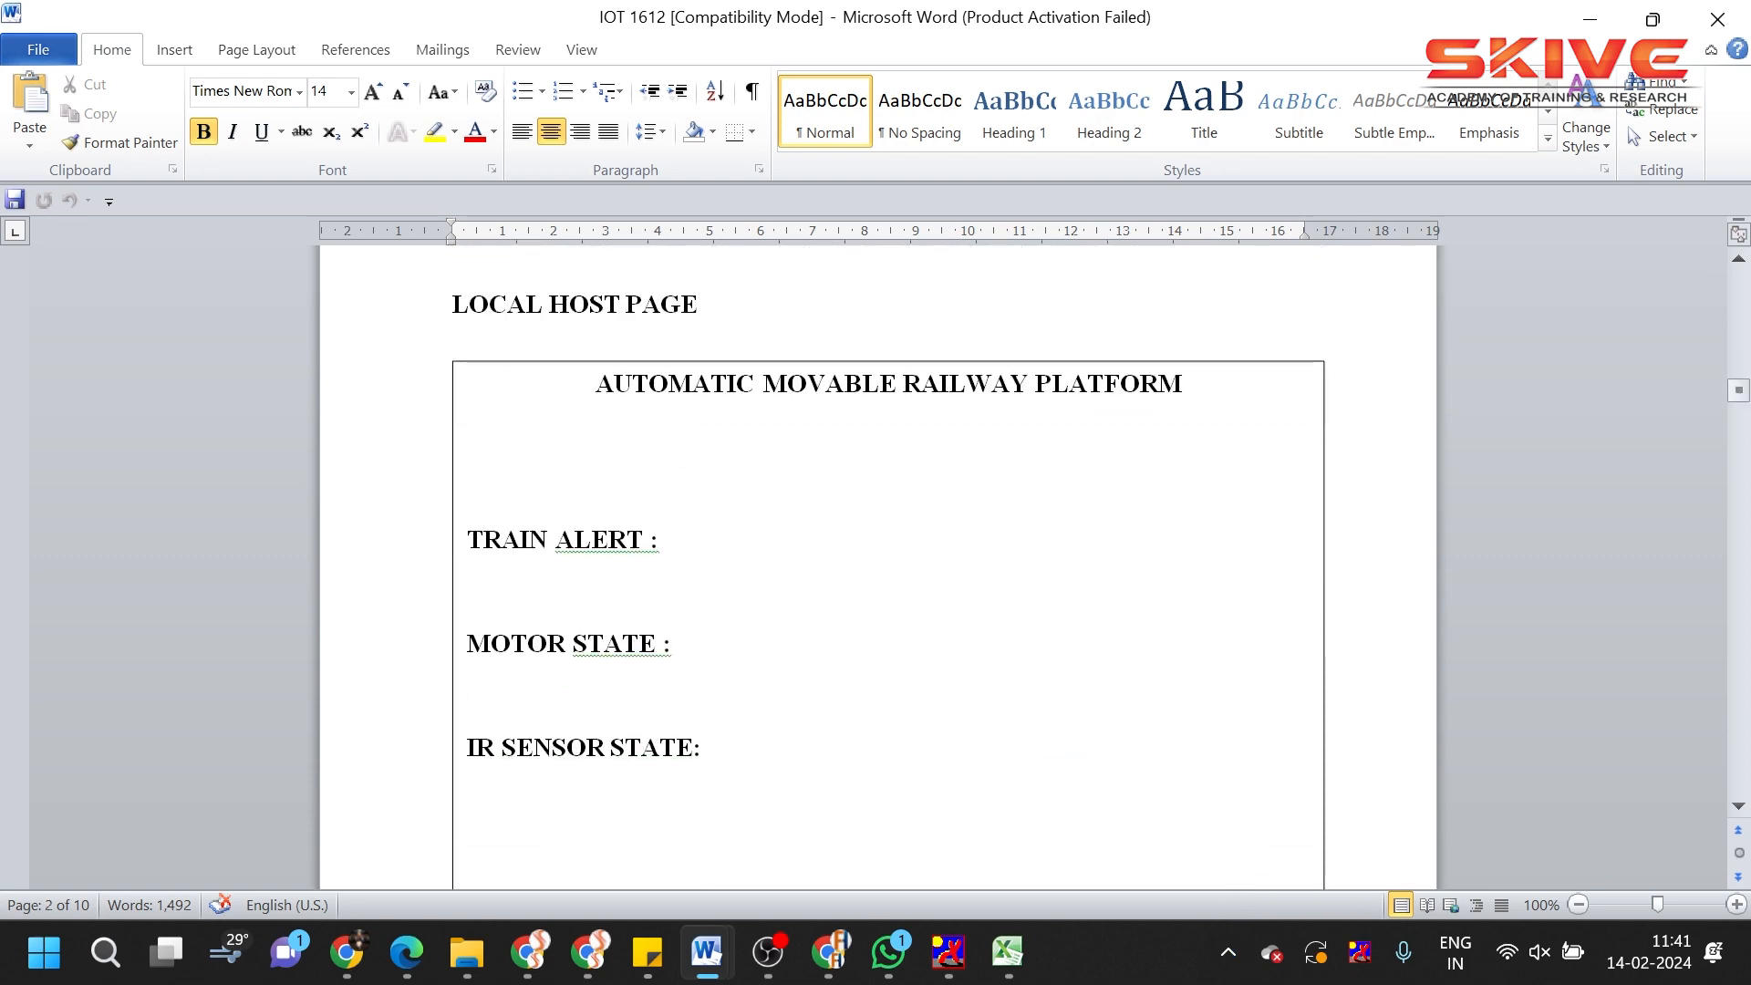
{"action": "scroll", "scroll_direction": "down", "scroll_amount": 3}
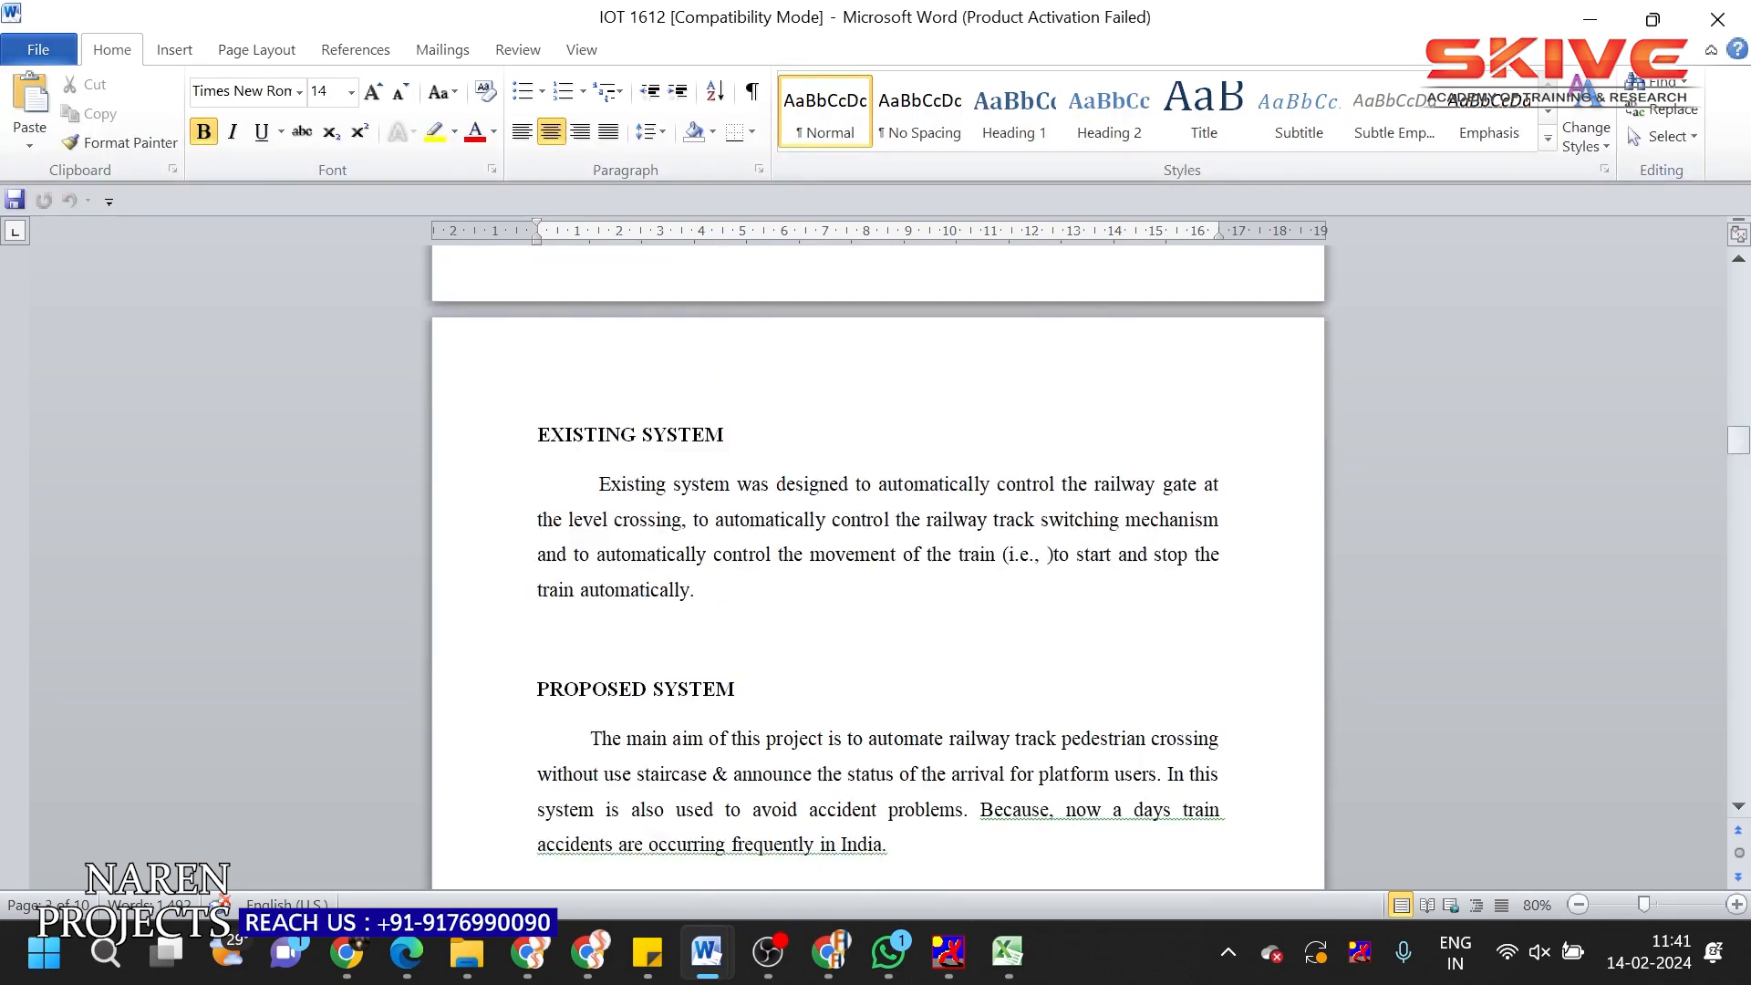
{"action": "scroll", "scroll_direction": "down", "scroll_amount": 3}
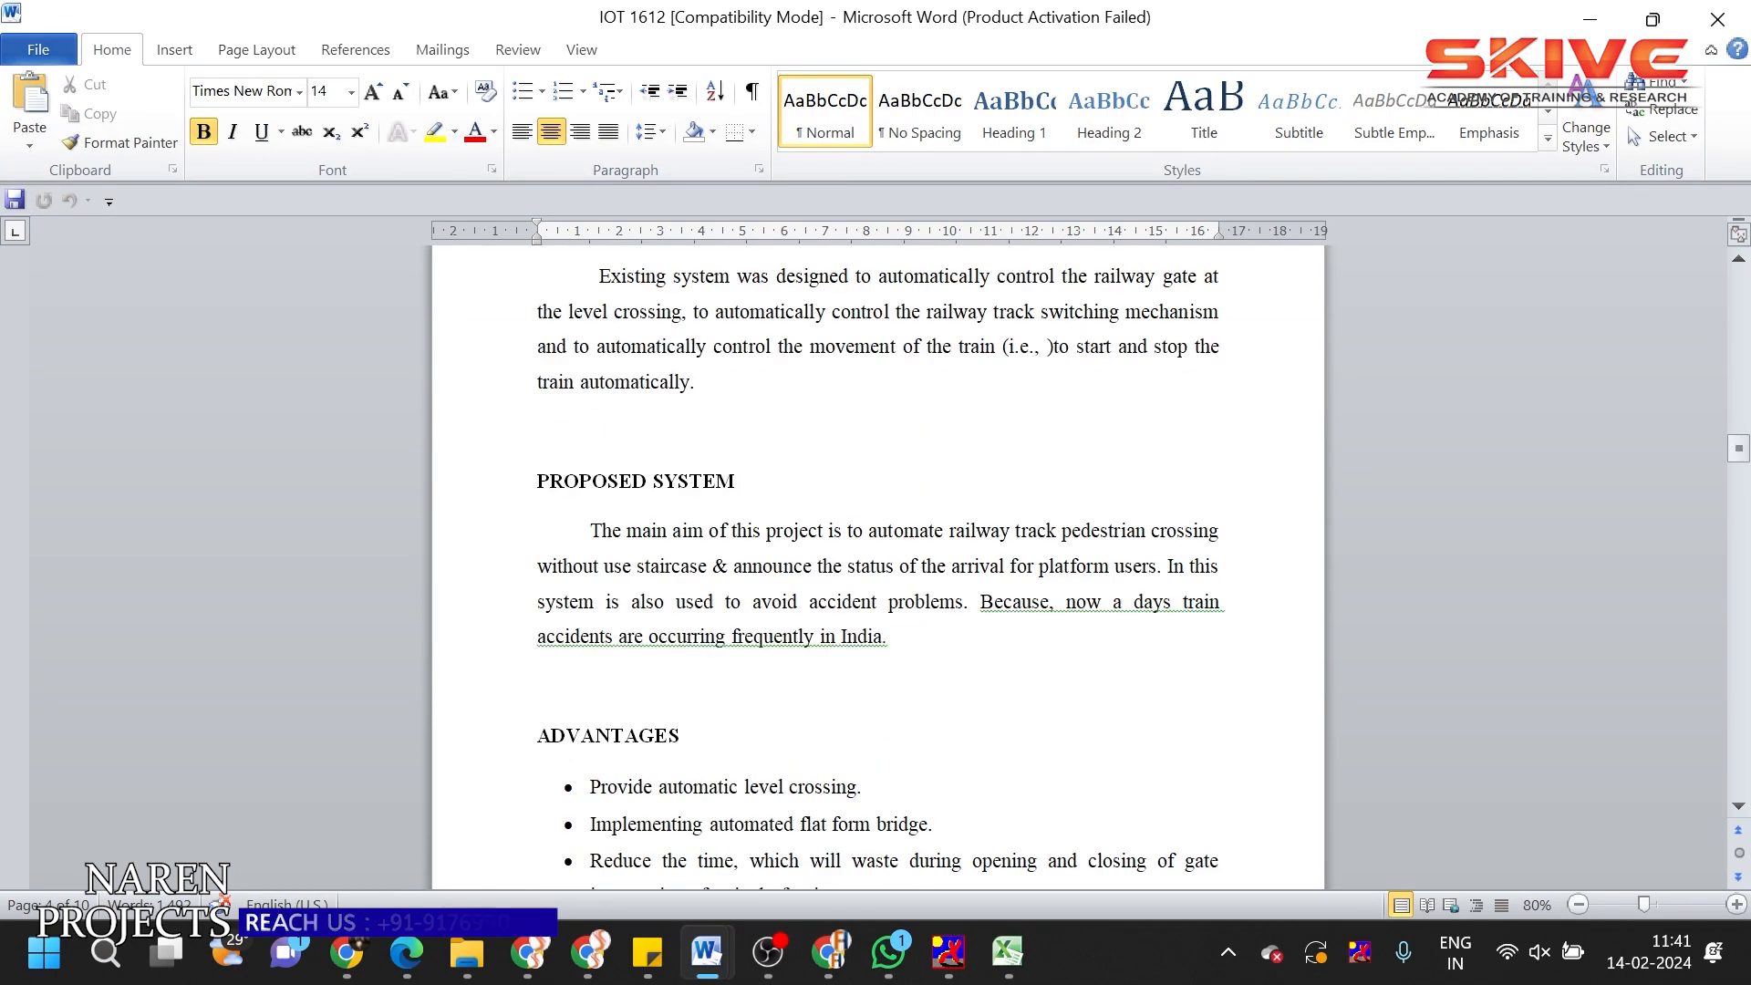
{"action": "scroll", "scroll_direction": "down", "scroll_amount": 3}
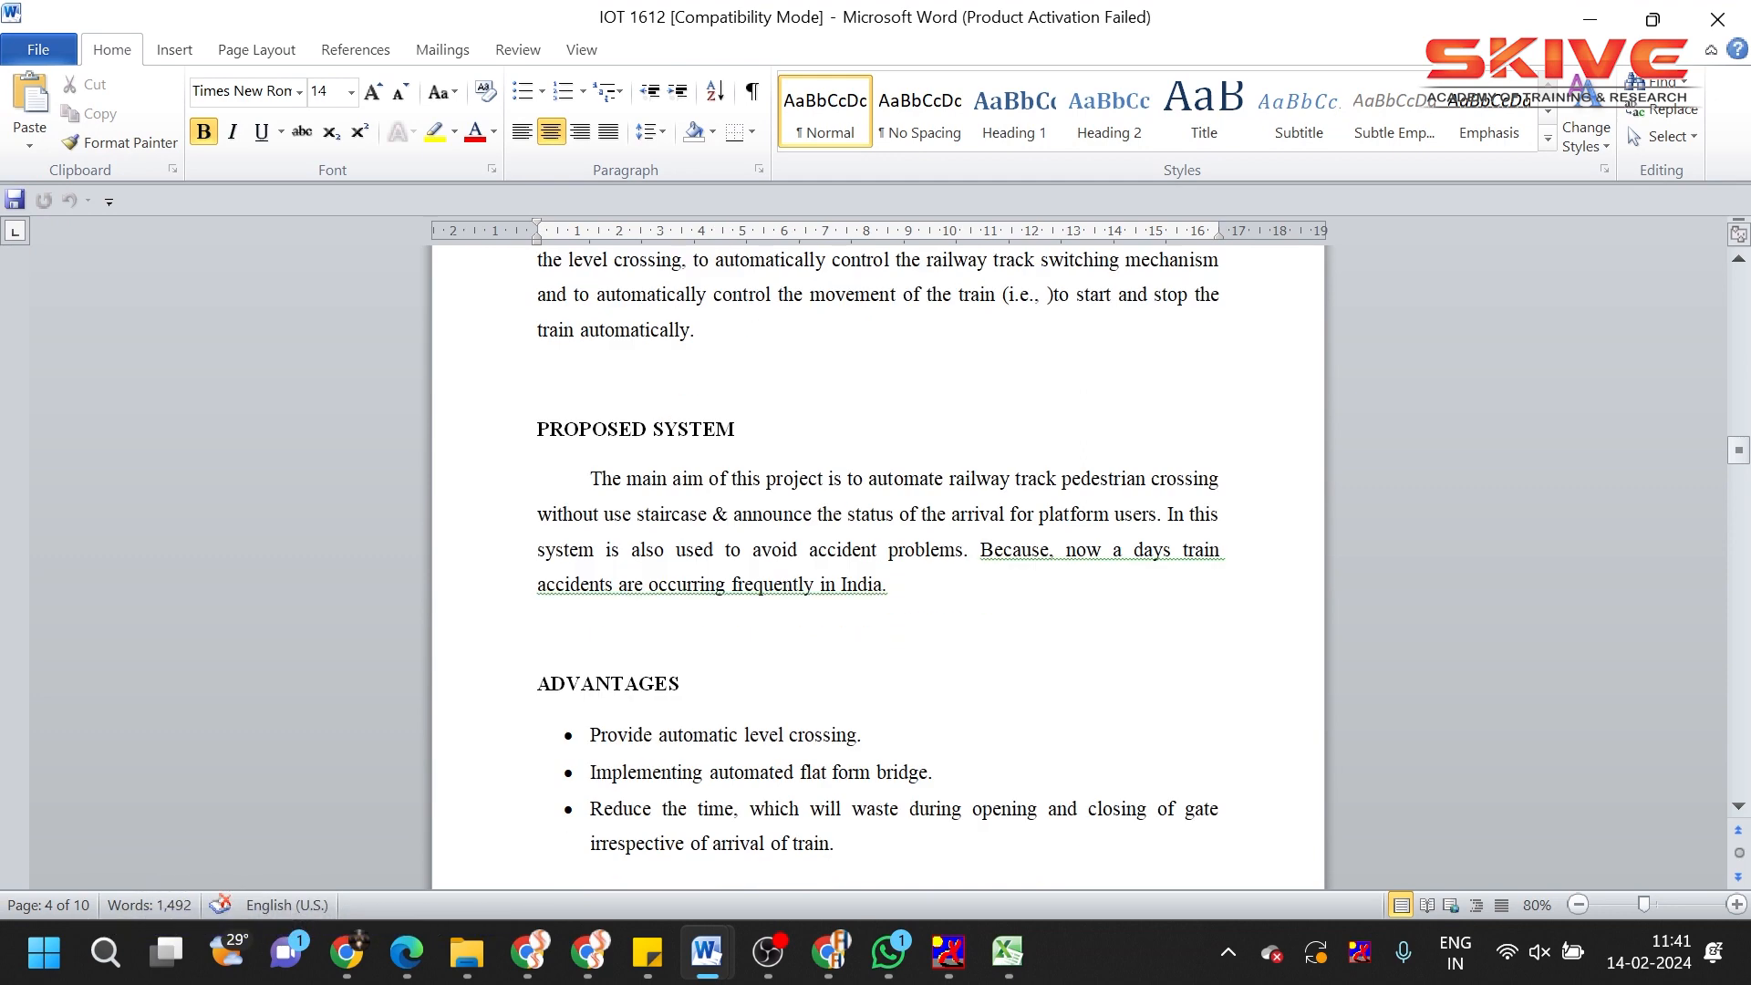